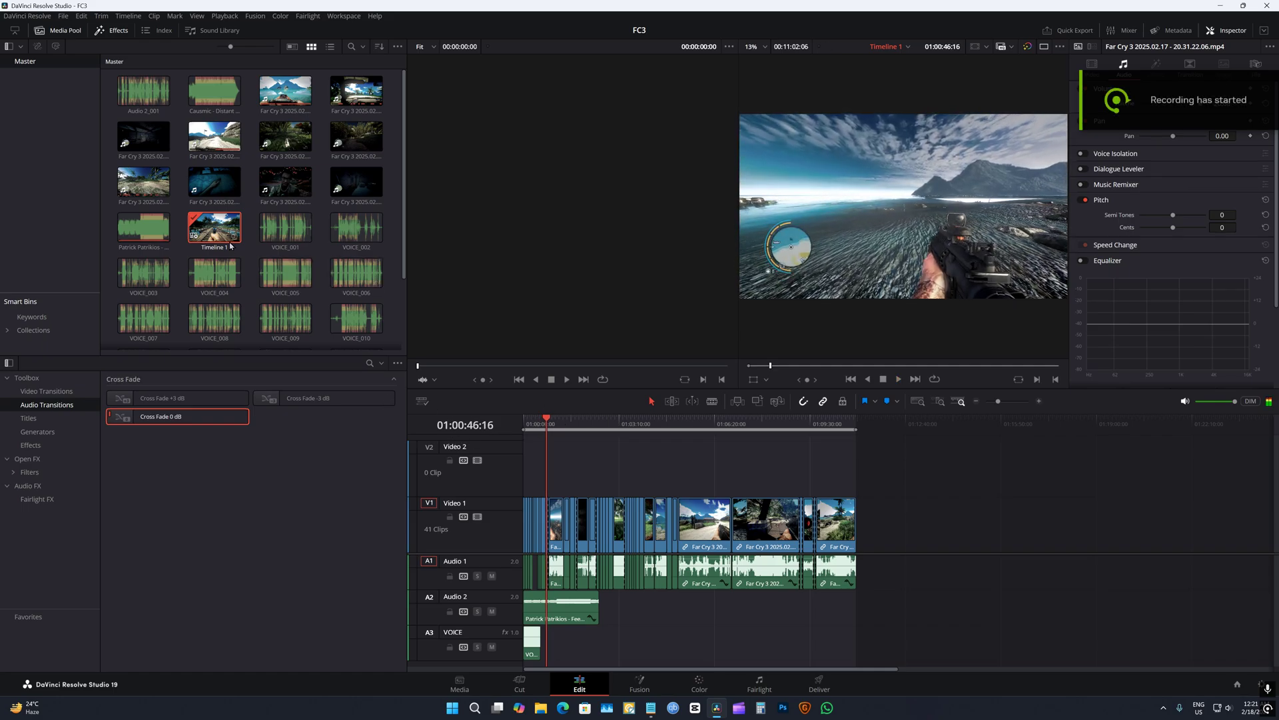
- Check Timeline 1's format settings, showing 7680 x 4320 8K resolution
right_click(214, 227)
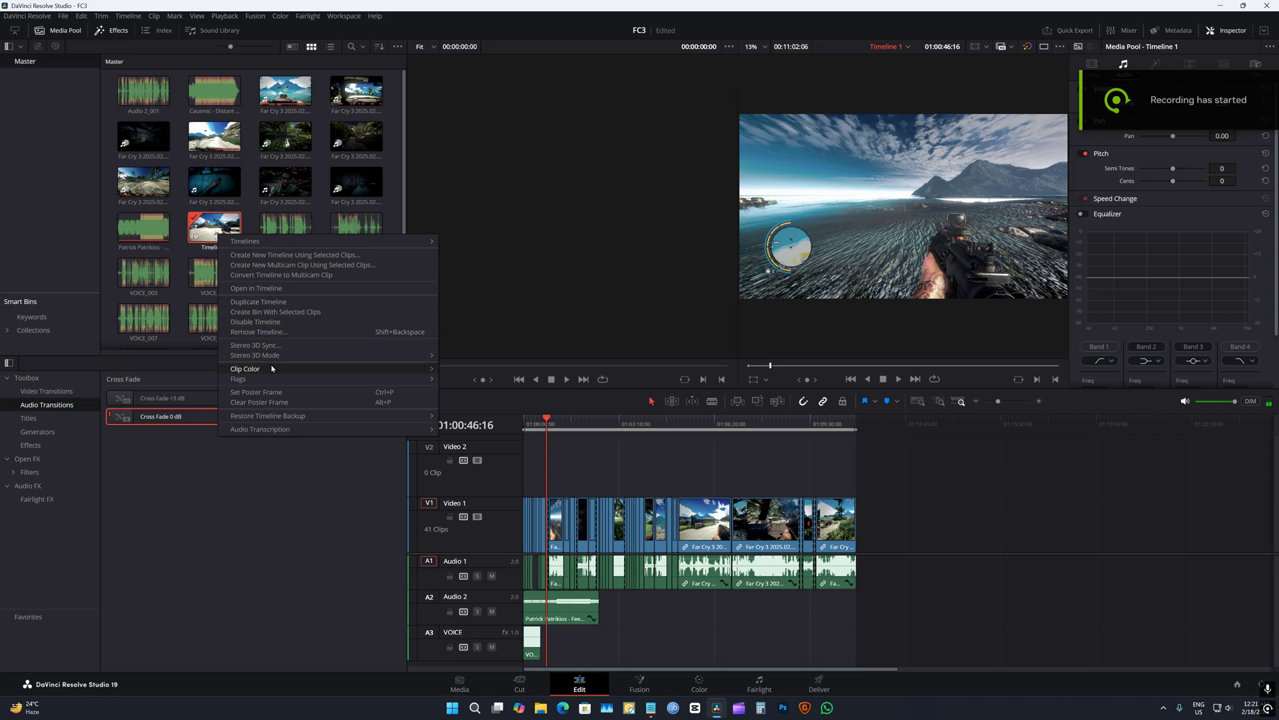
mouse_move(245, 241)
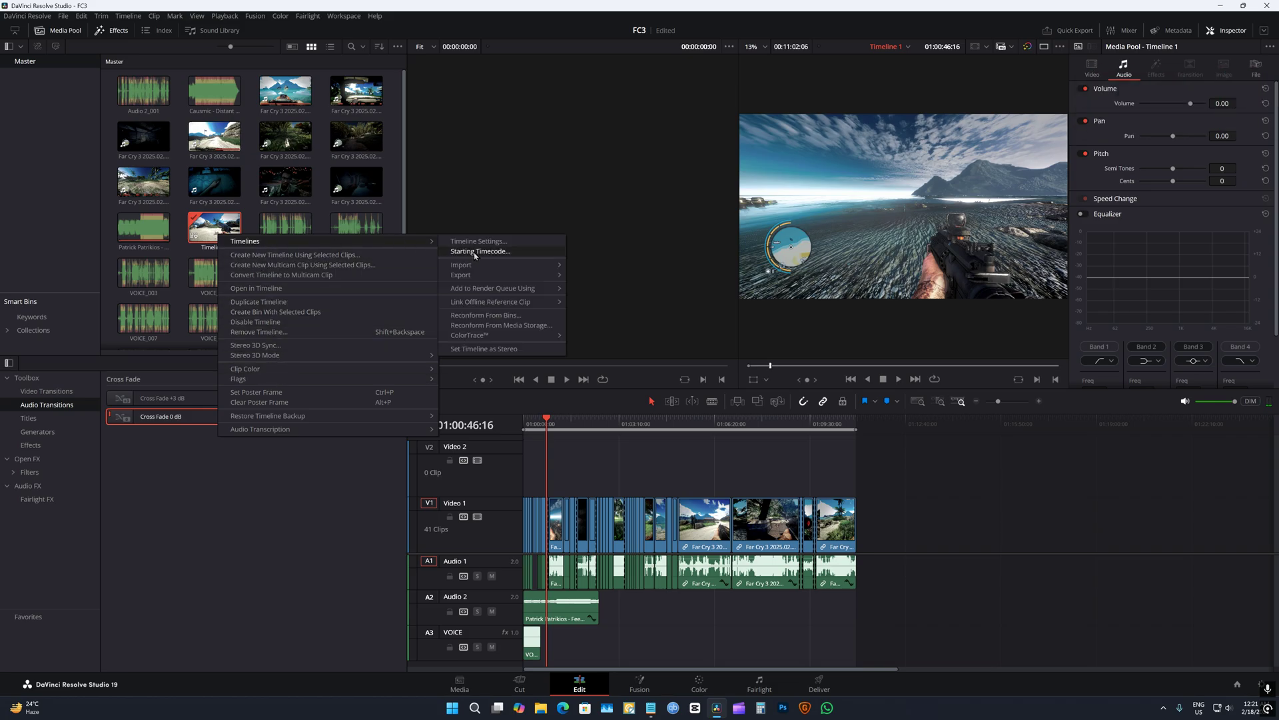
click(479, 240)
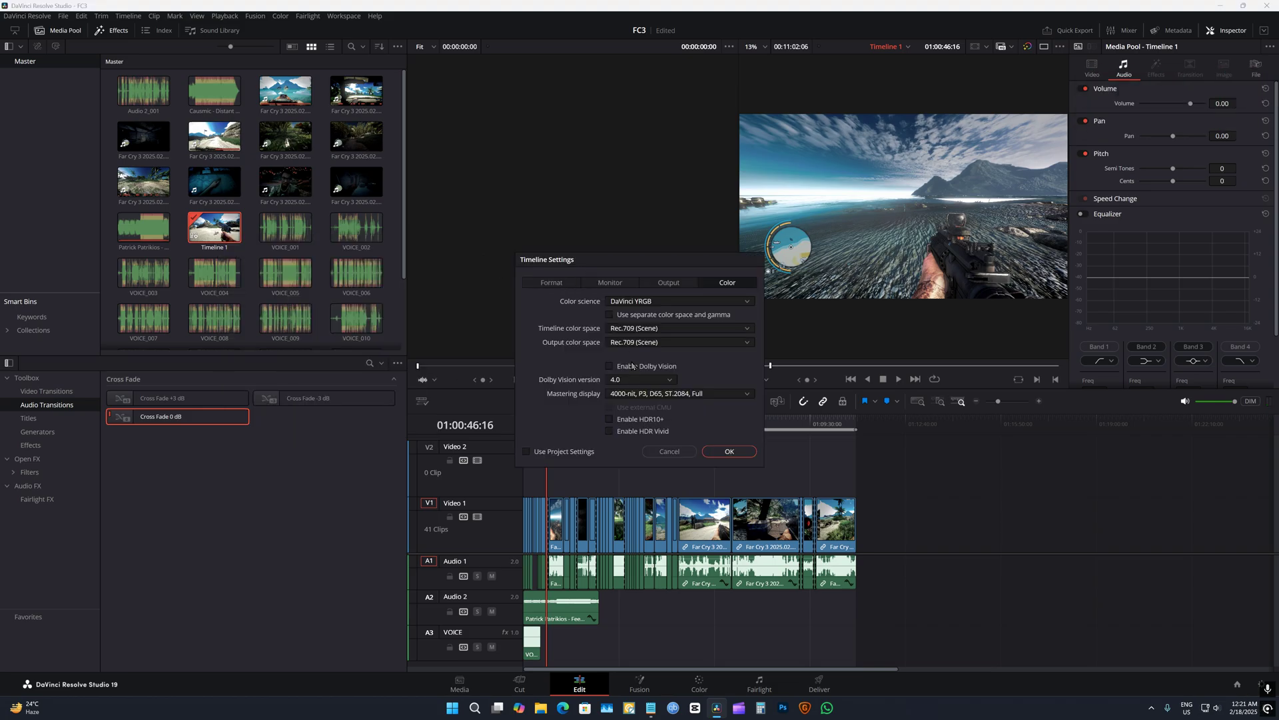
click(552, 282)
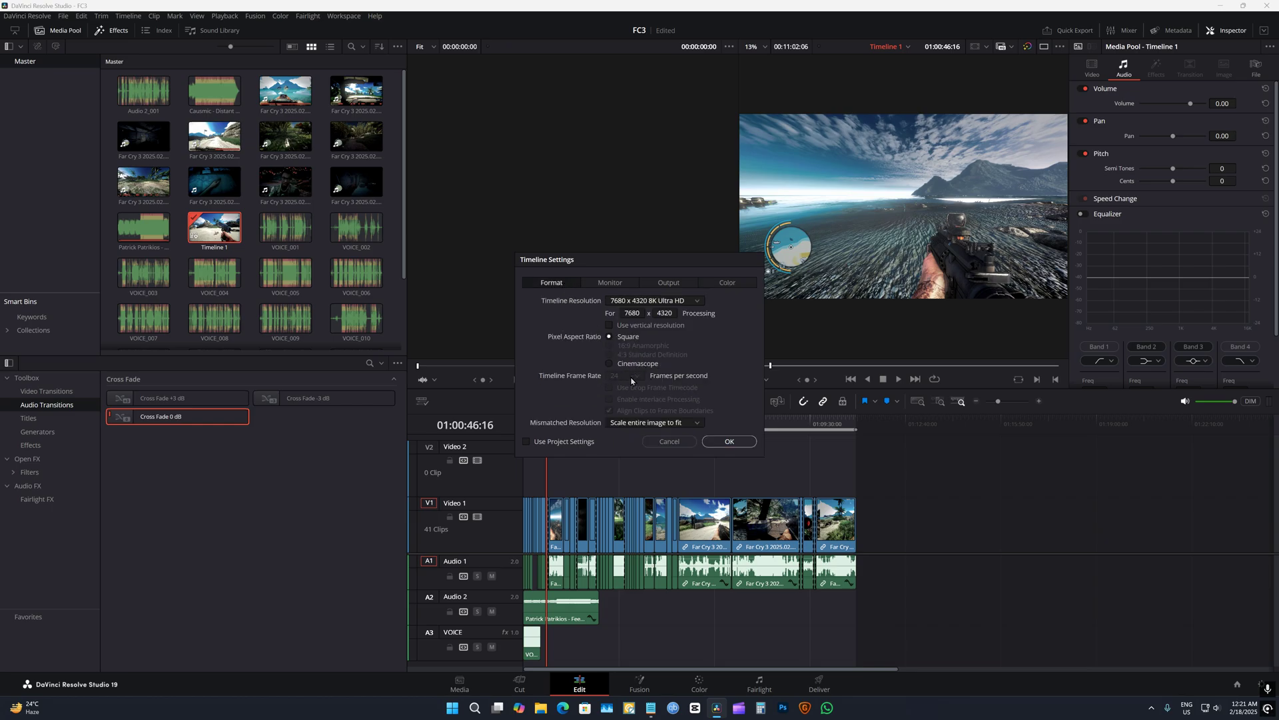
mouse_move(564, 447)
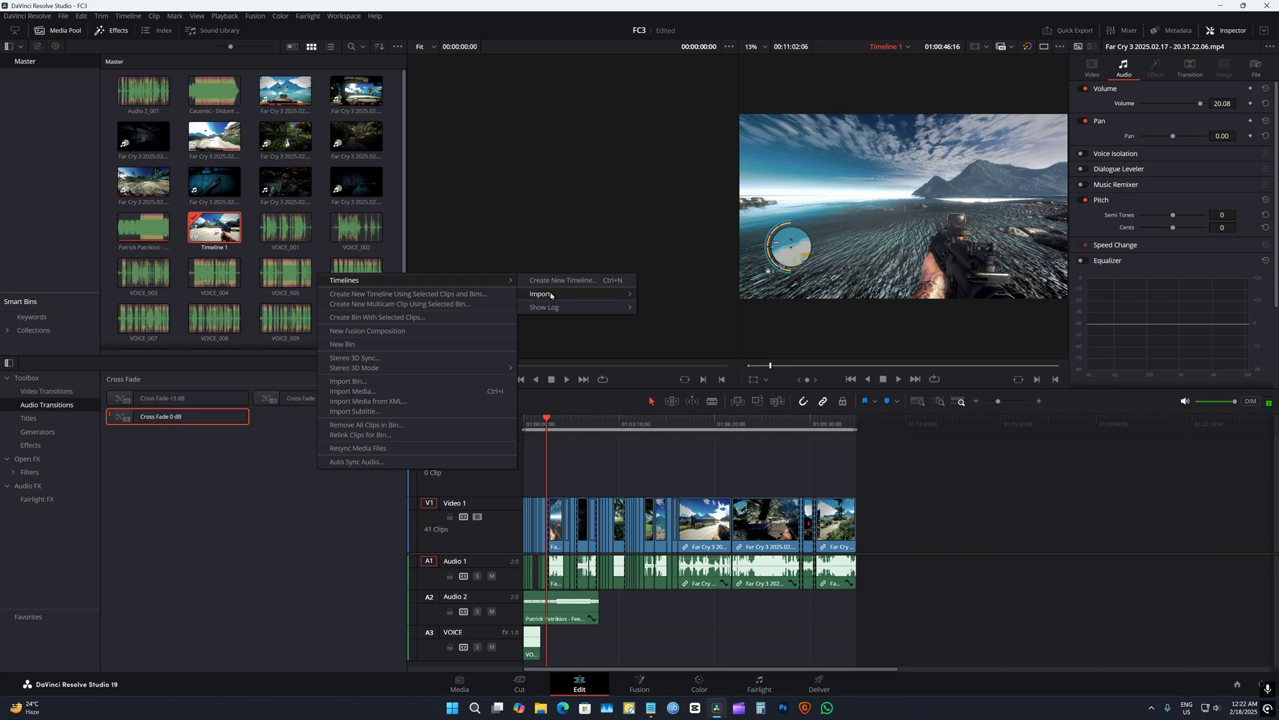
- Start Timeline 2 with Use Project Settings unchecked and view its Format options
click(563, 280)
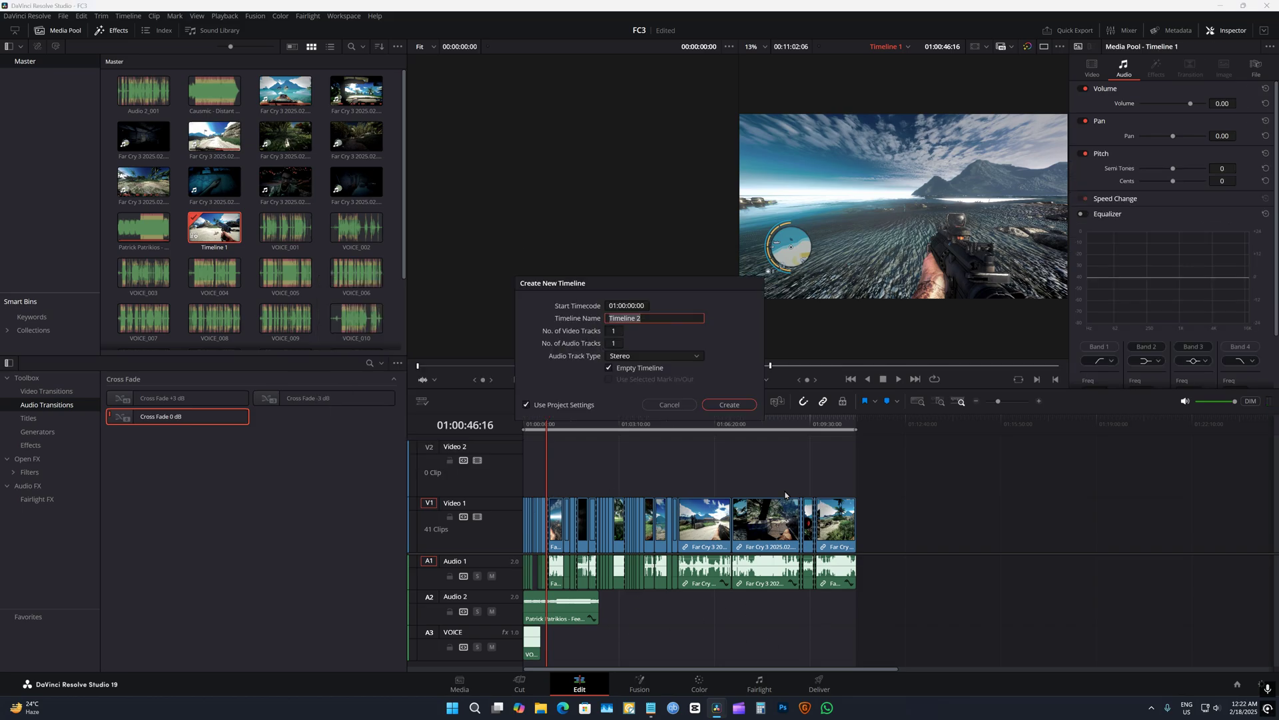
mouse_move(669, 527)
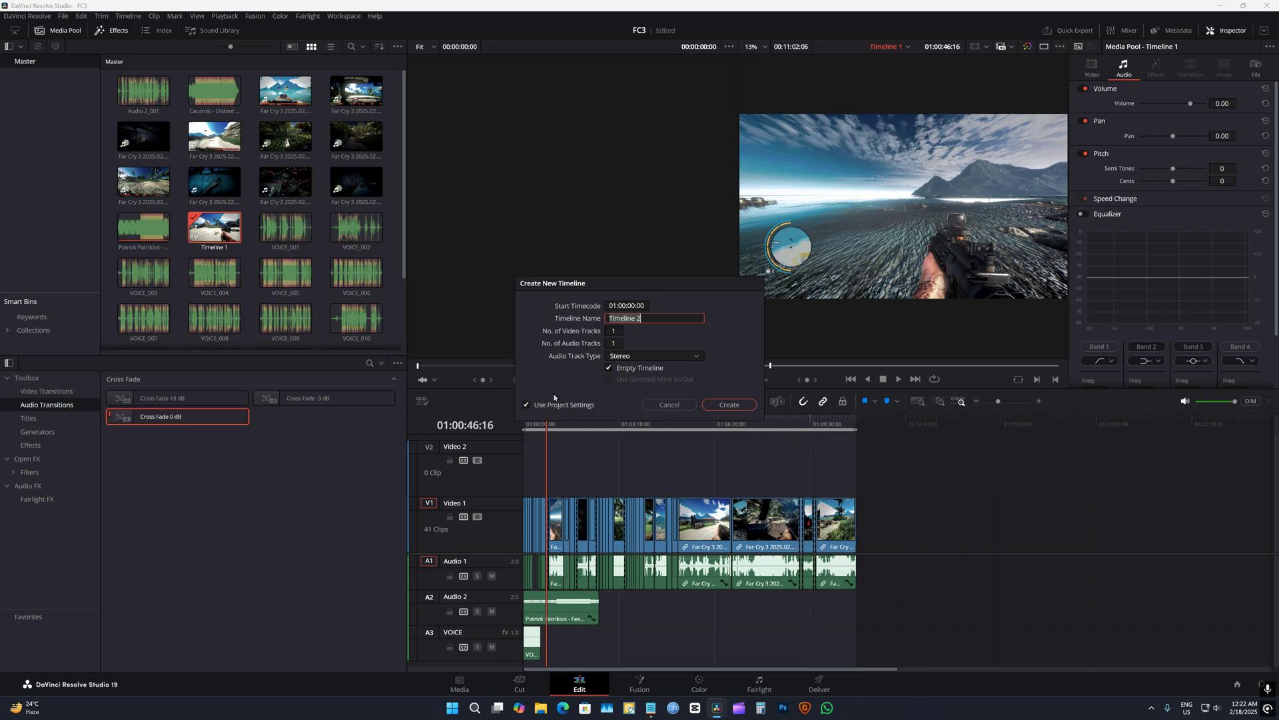
click(527, 405)
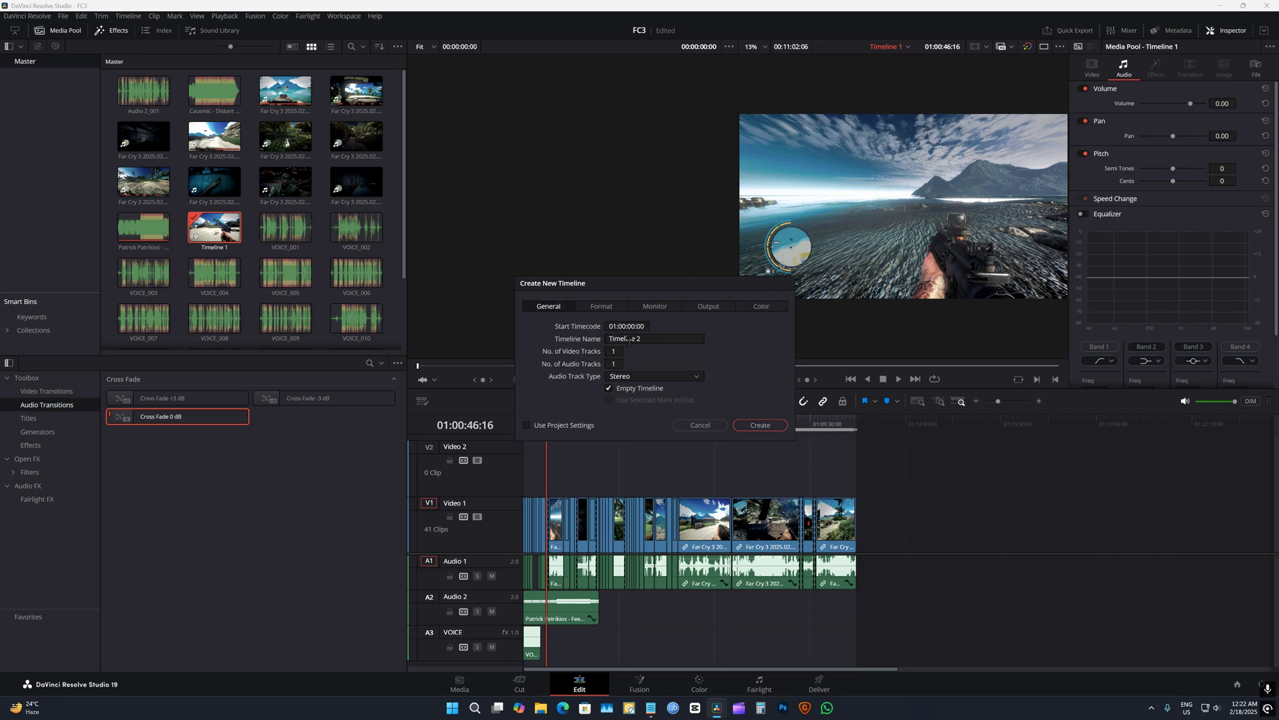
click(601, 306)
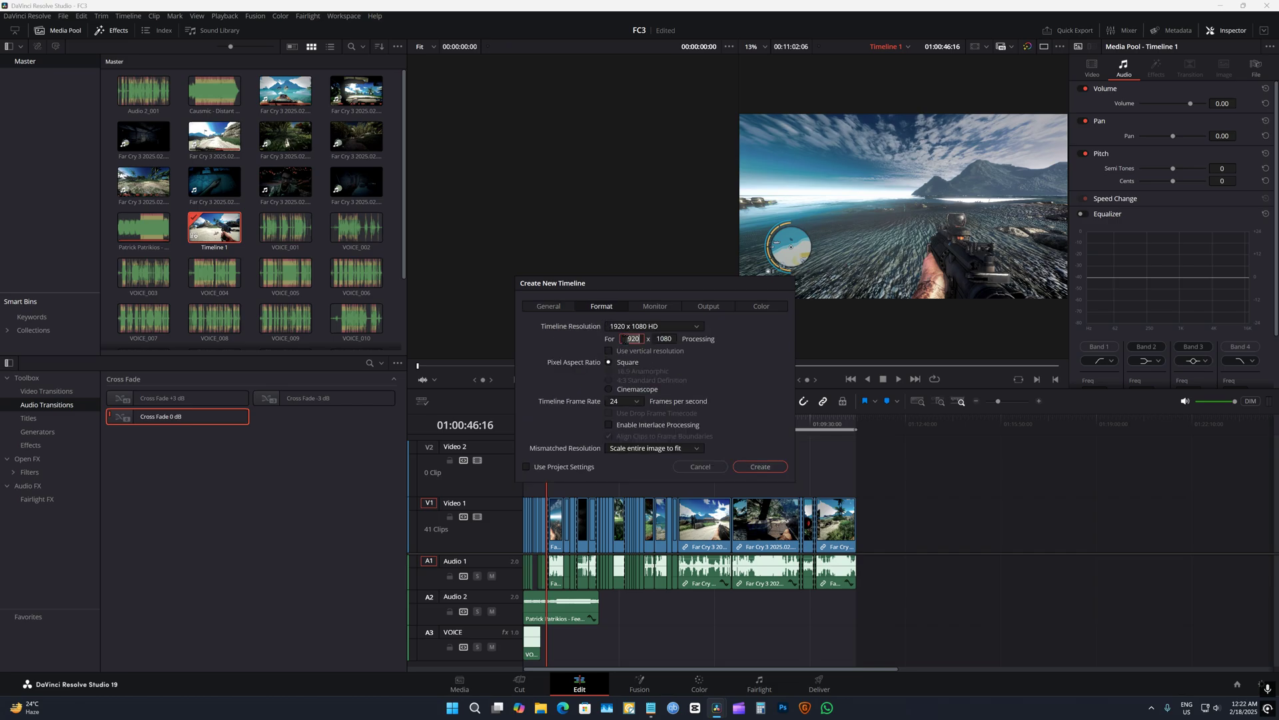
- Set 7680 x 4320 resolution and 60 fps, review Output, and create Timeline 2
text(7680)
click(665, 339)
text(4320)
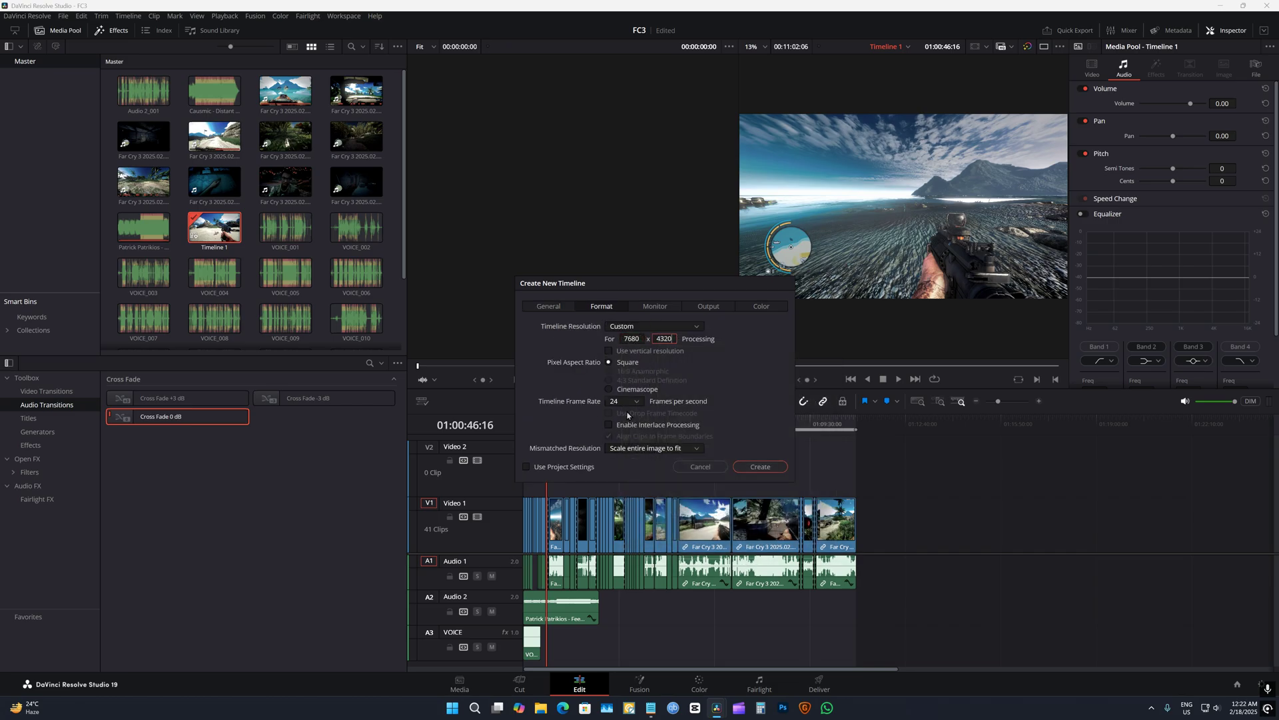
click(636, 400)
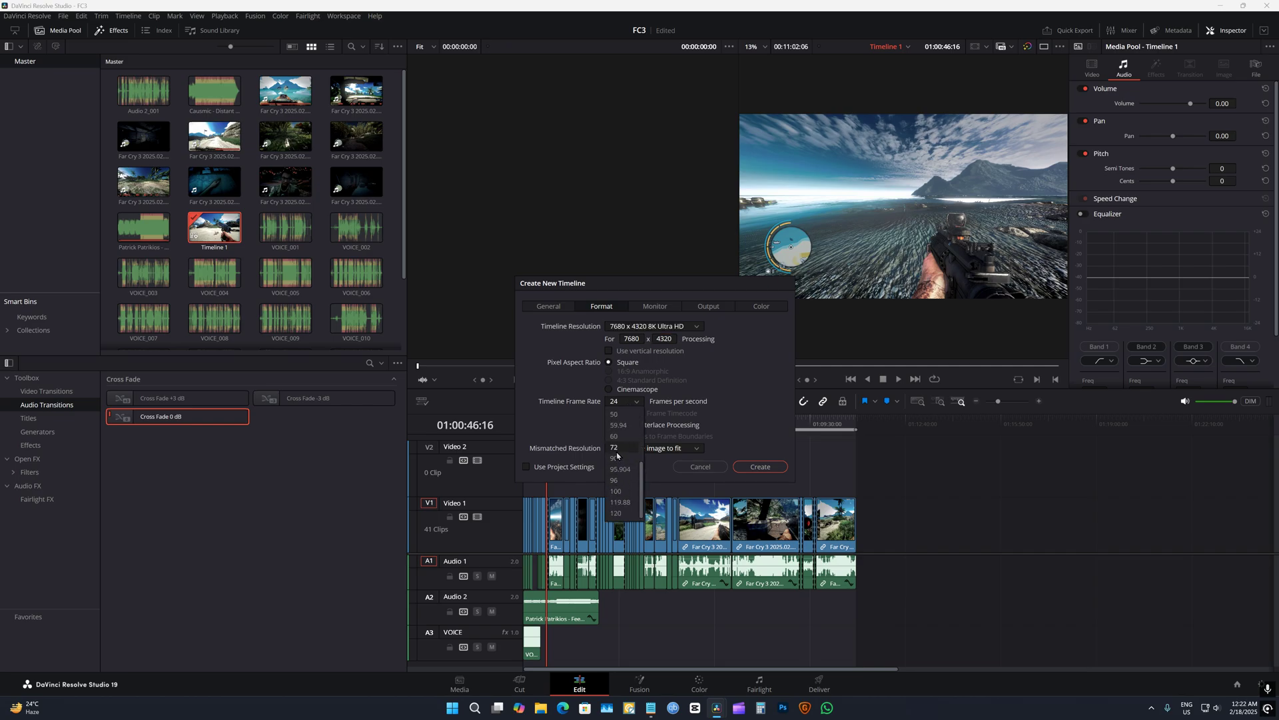
click(614, 436)
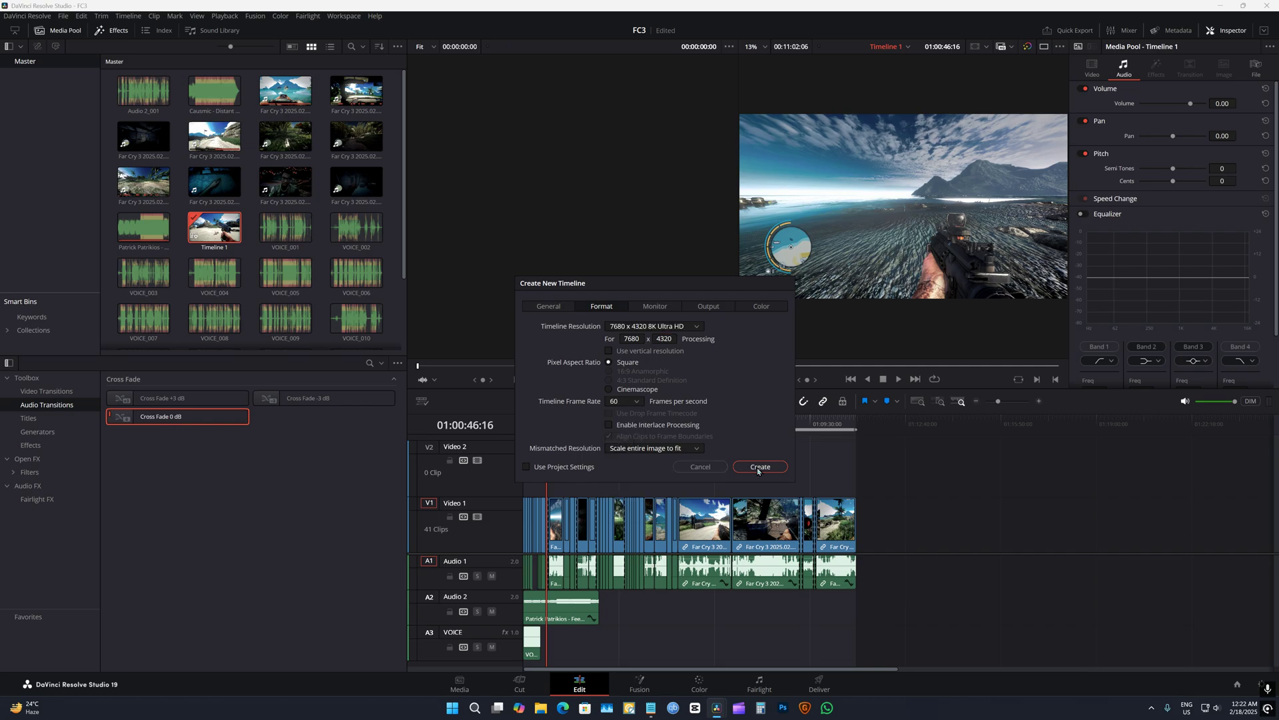
click(708, 306)
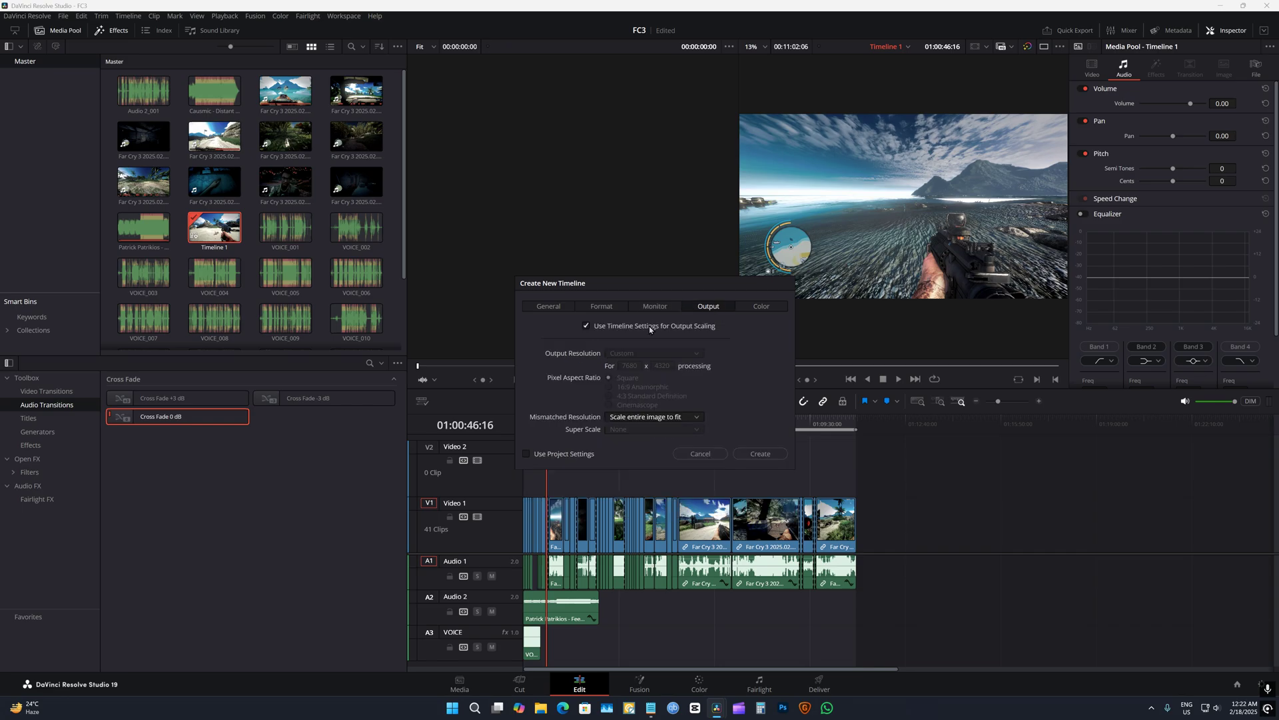
click(759, 454)
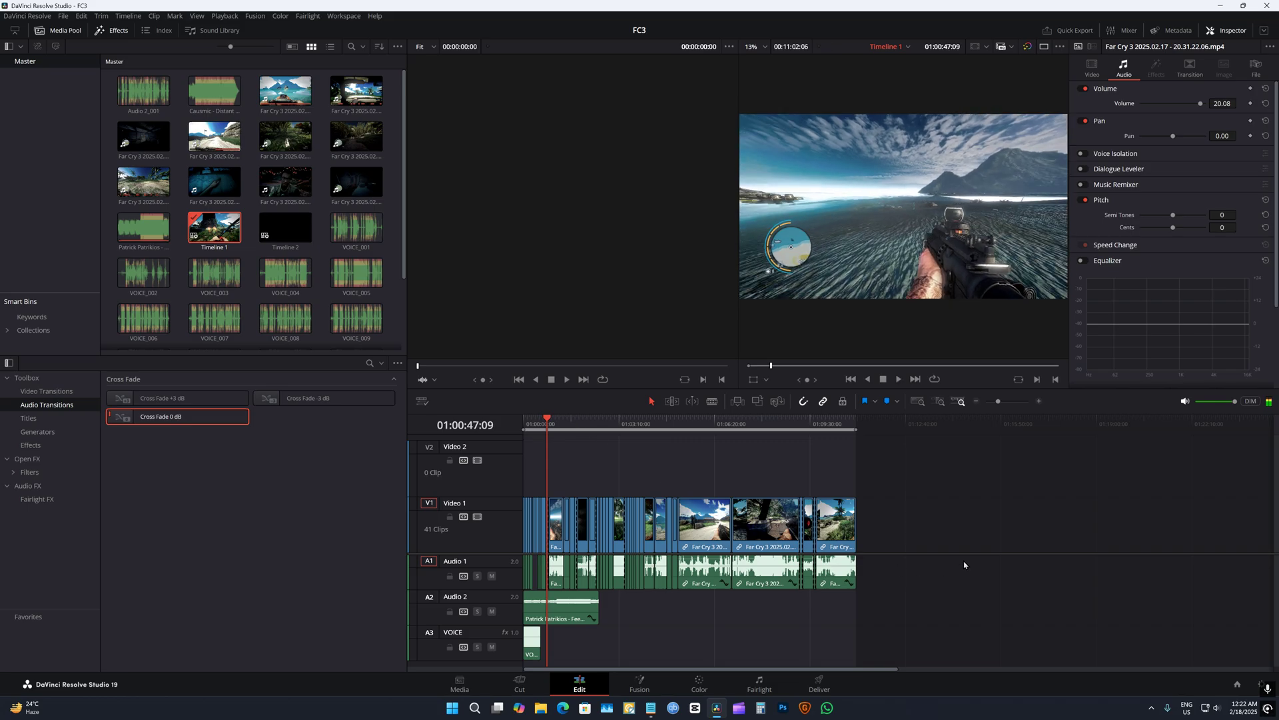
- Select Timeline 1's 41 clips, open Timeline 2, and move the playhead into it
key(ctrl+a)
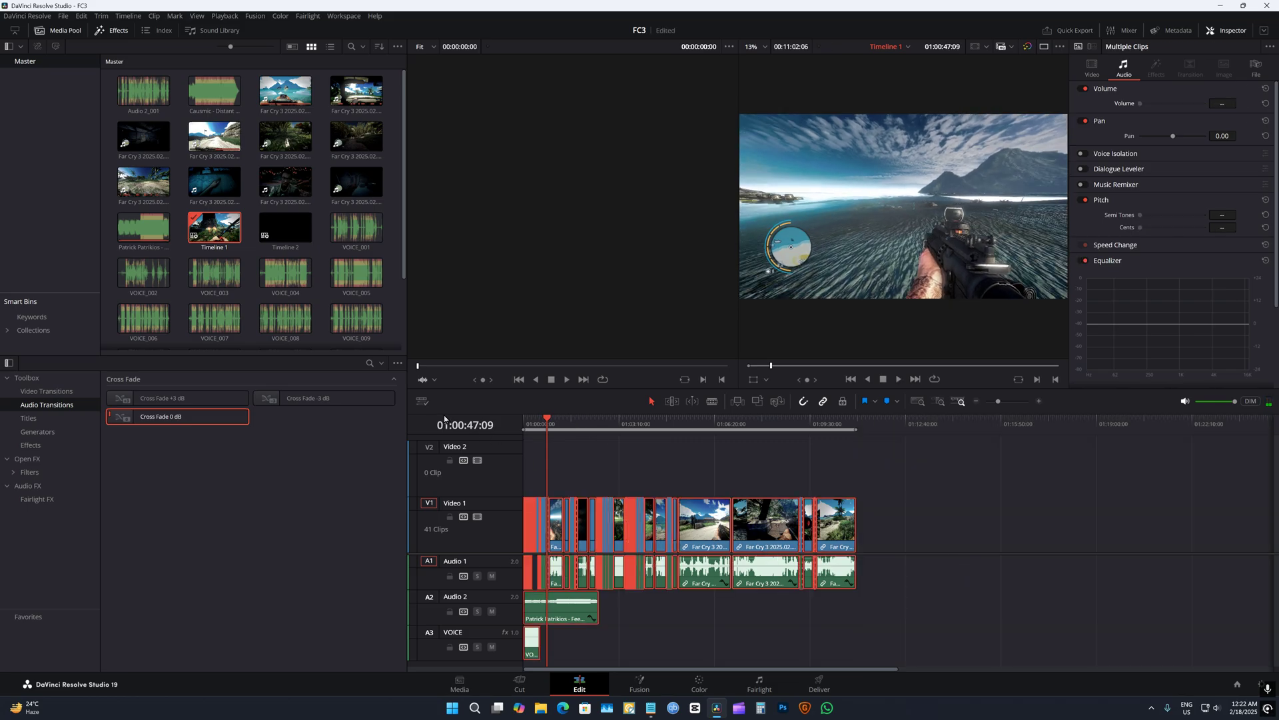
double_click(285, 227)
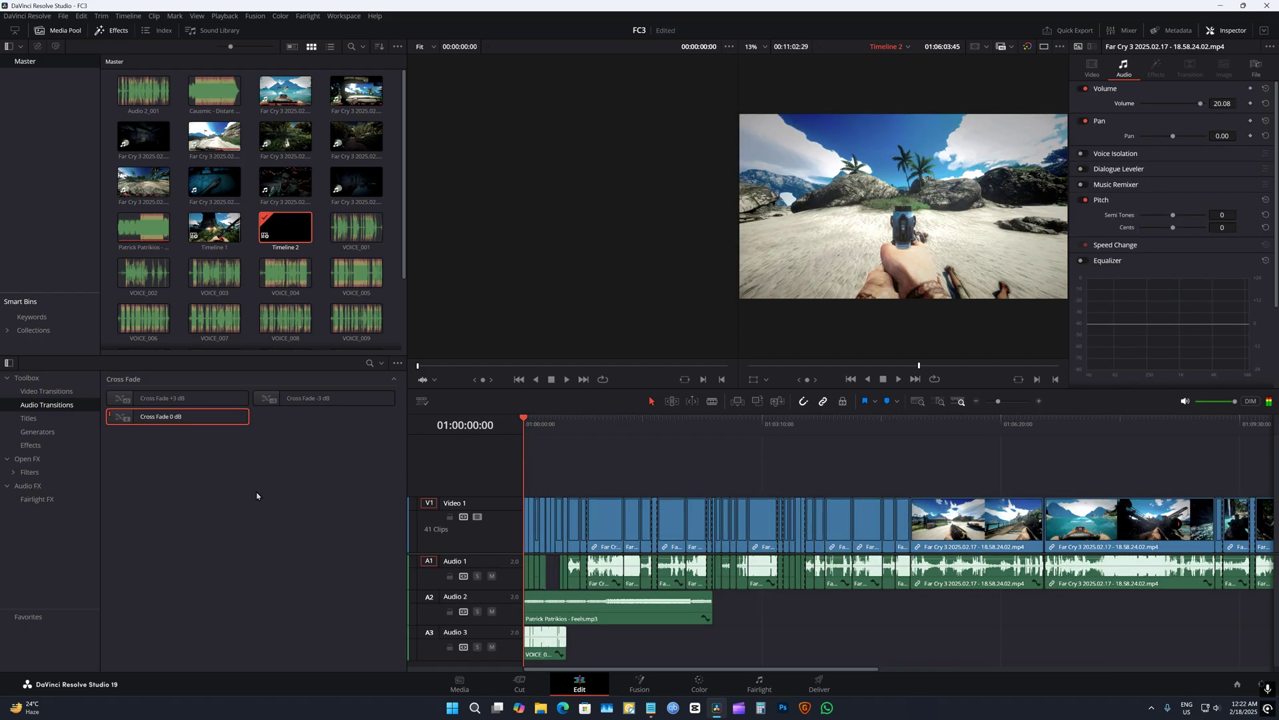
click(607, 418)
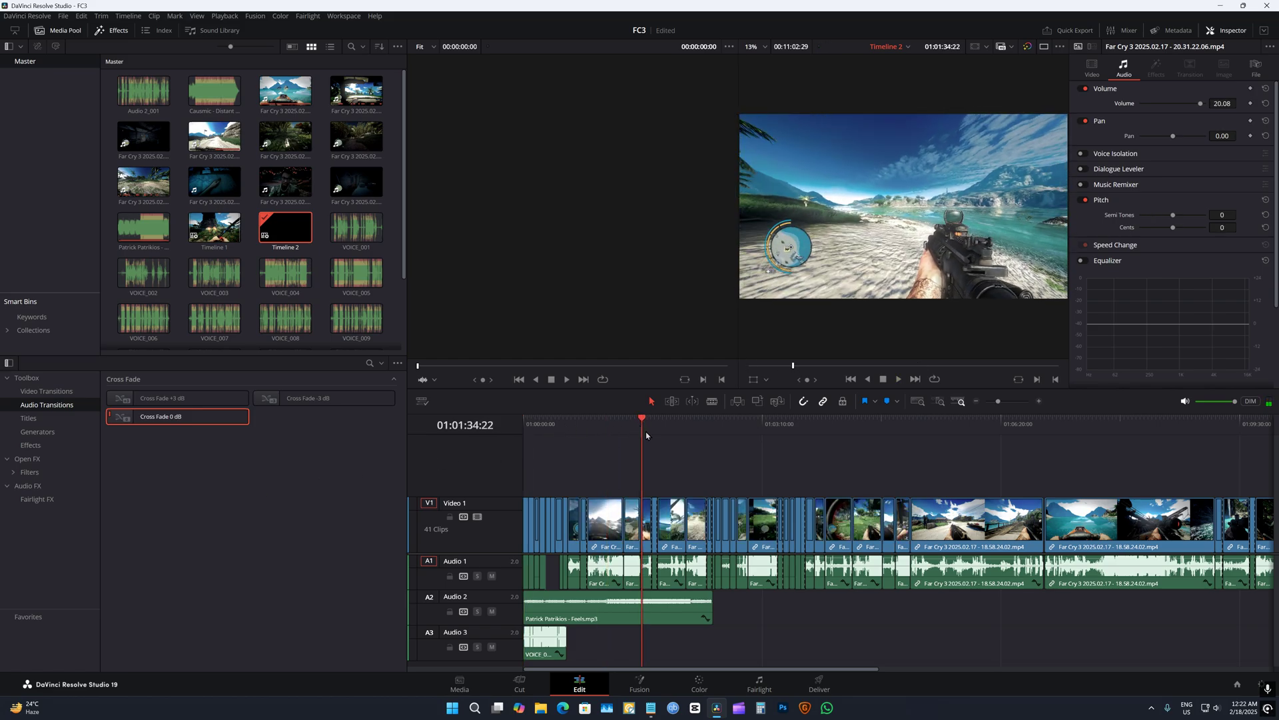
- Load Timeline 2 on the Deliver page and confirm the 60 fps render frame rate
click(819, 684)
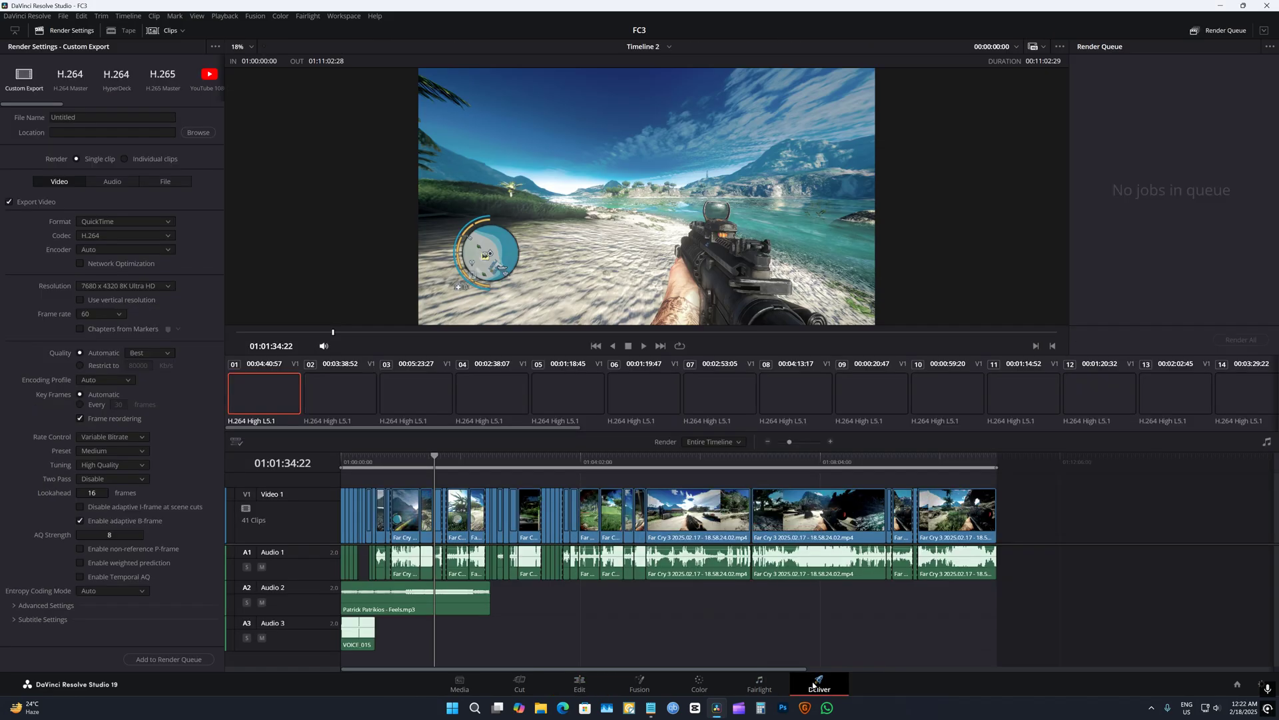
click(101, 314)
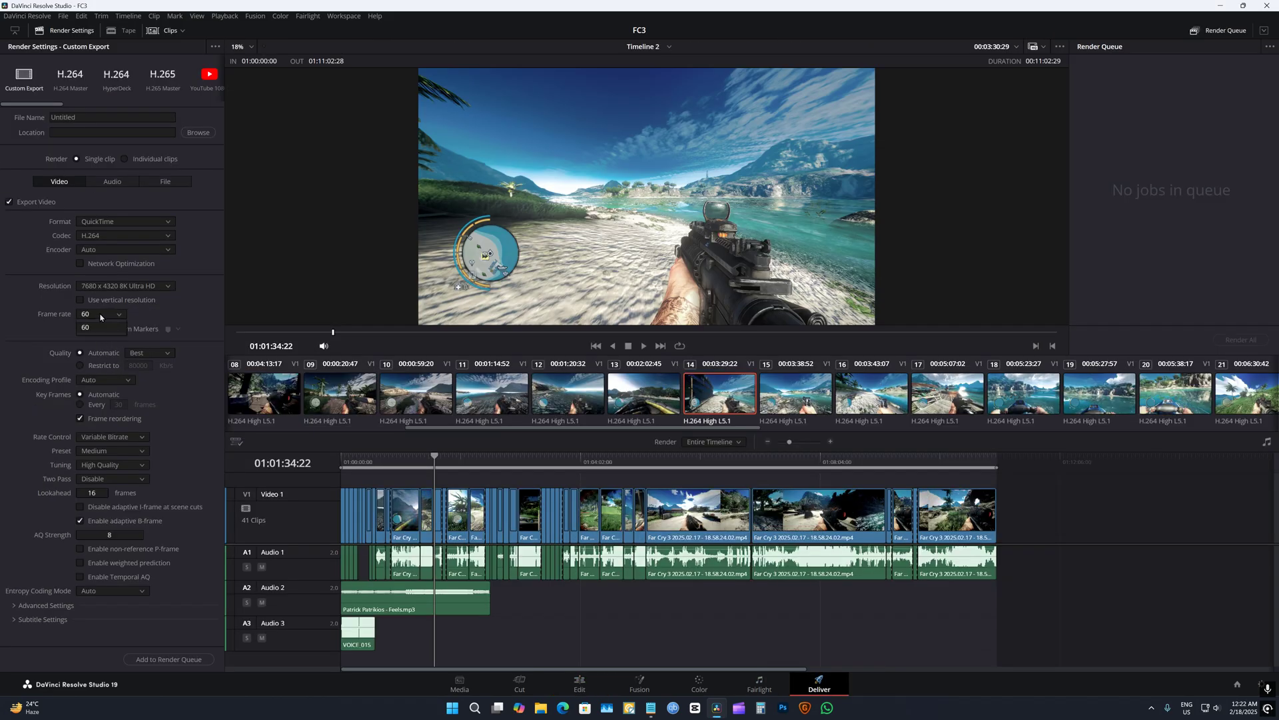
mouse_move(108, 319)
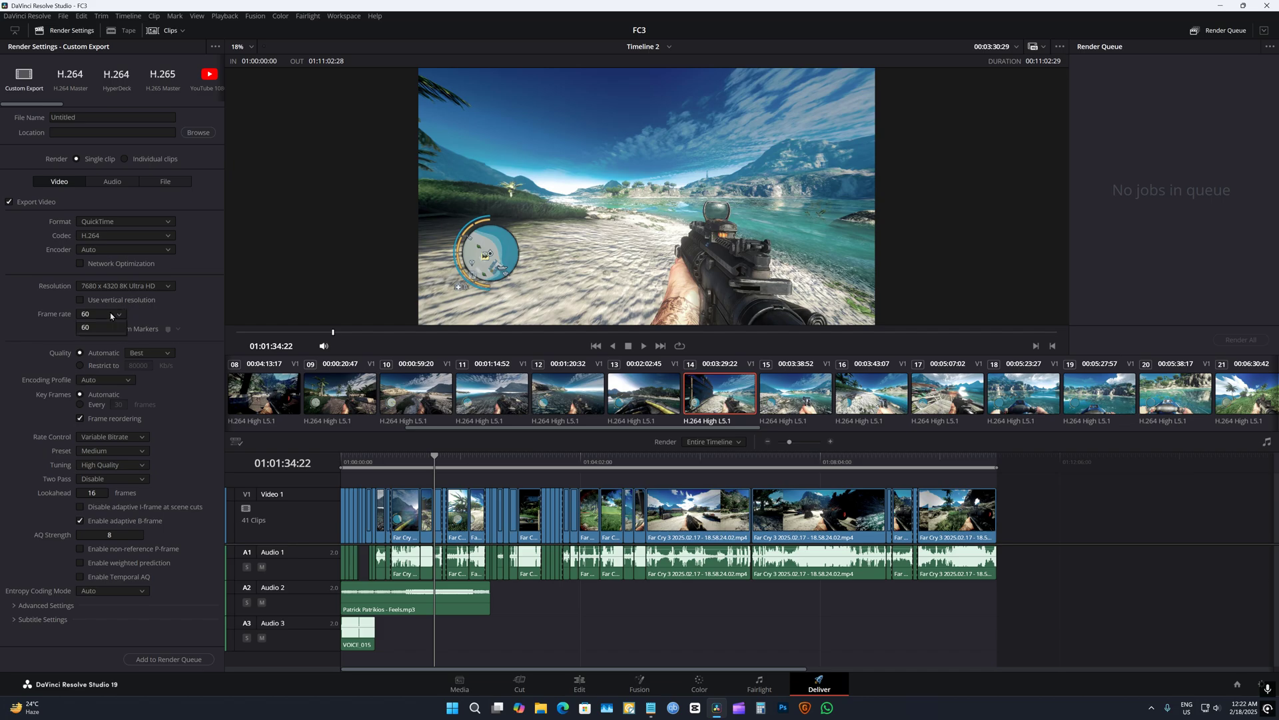